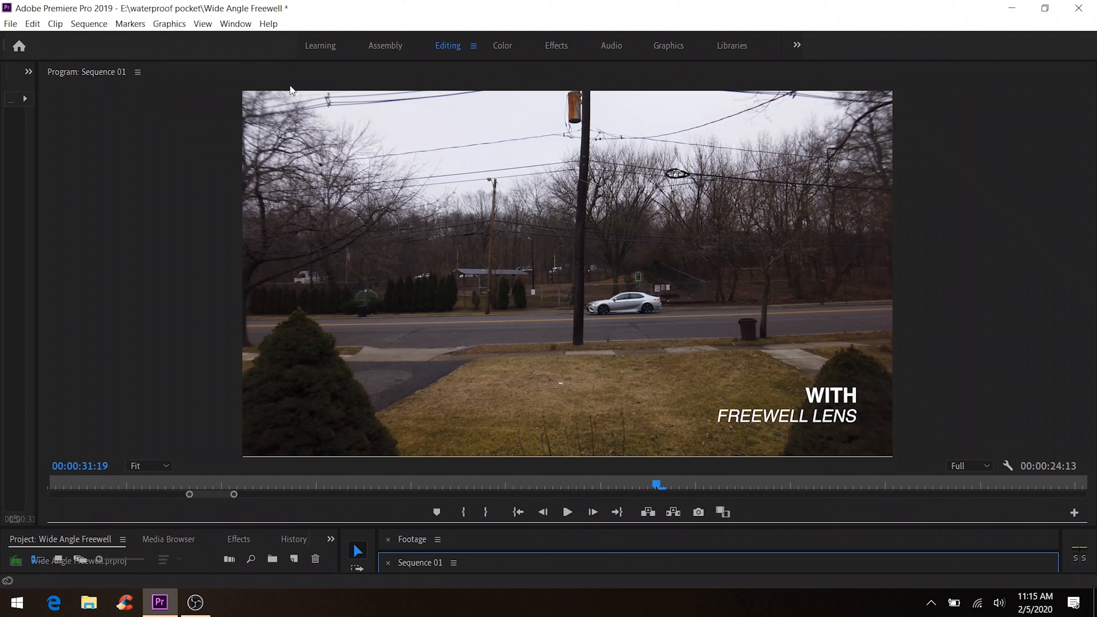
{"action": "mouse_move", "coordinate": [301, 187]}
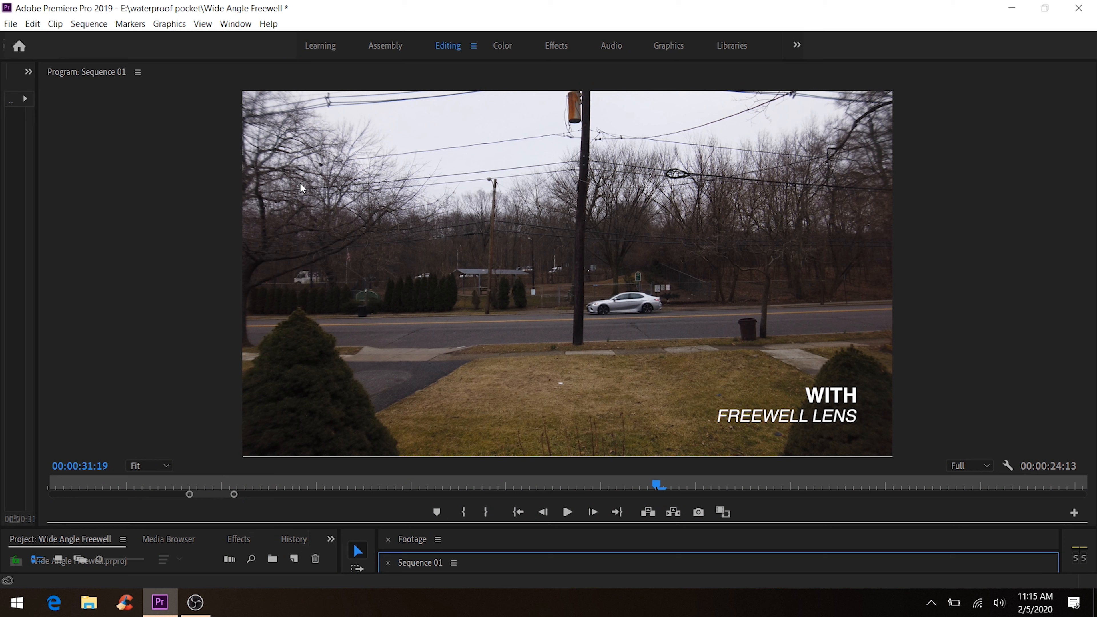
{"action": "mouse_move", "coordinate": [854, 81]}
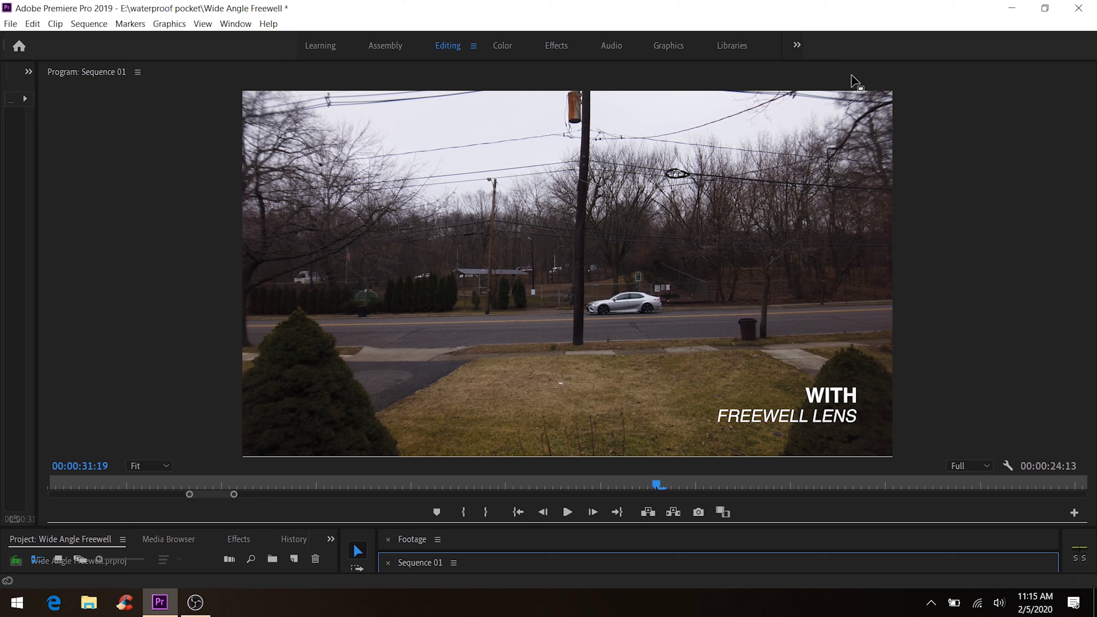
{"action": "mouse_move", "coordinate": [820, 100]}
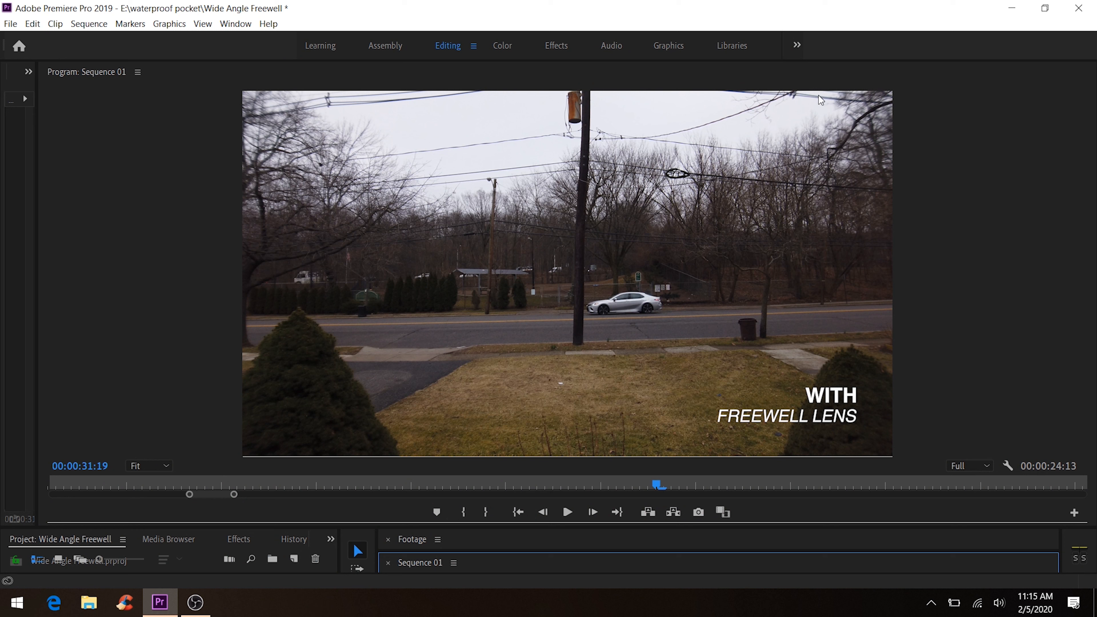
{"action": "mouse_move", "coordinate": [284, 406]}
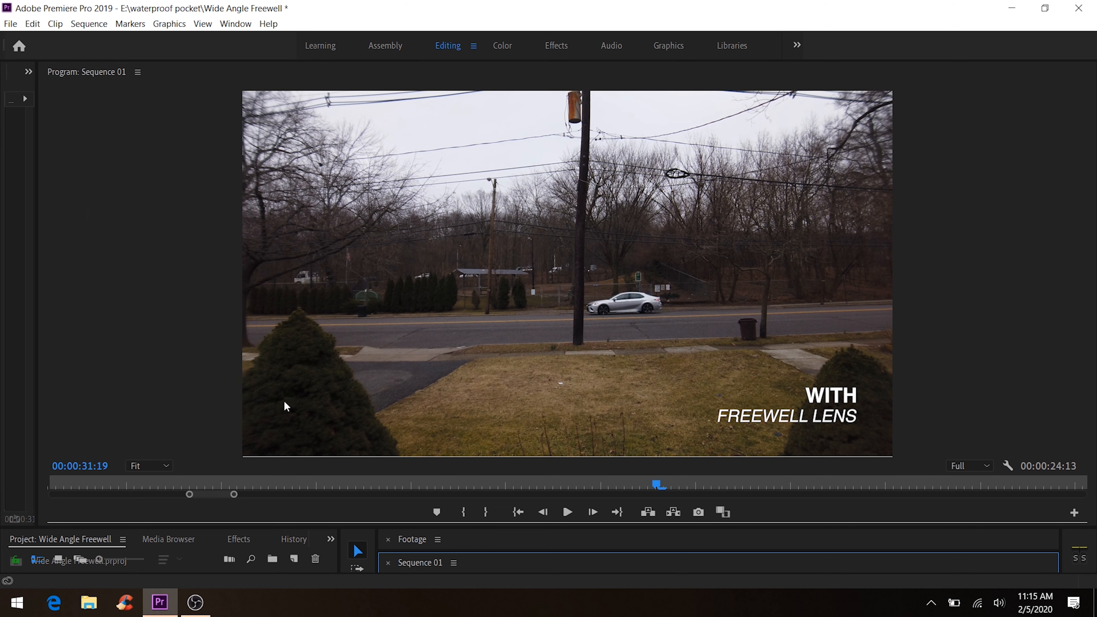